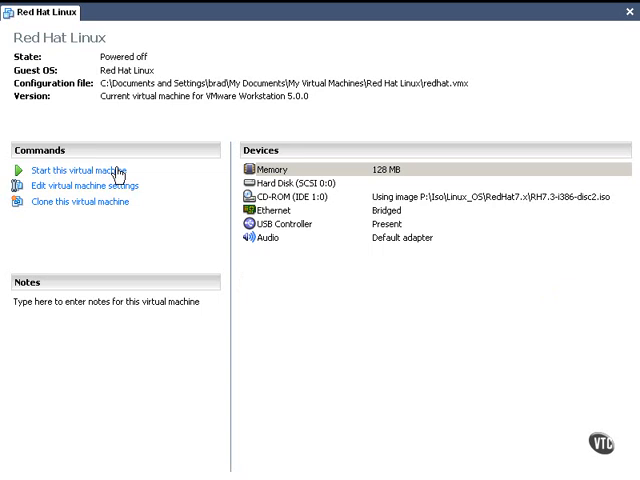
Step: Power on the Red Hat Linux virtual machine from the Commands panel
left_click(82, 172)
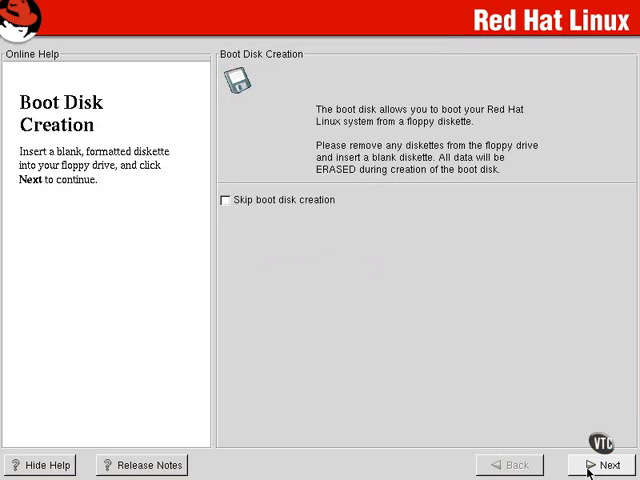
Step: Dismiss the floppy error, skip boot disk creation and continue to monitor selection
left_click(598, 464)
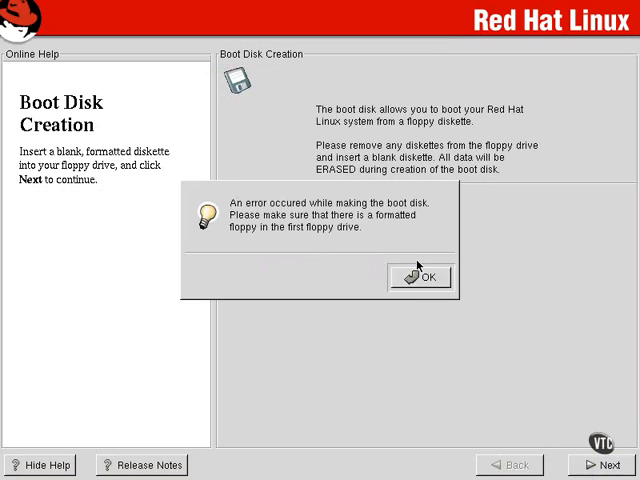
left_click(420, 276)
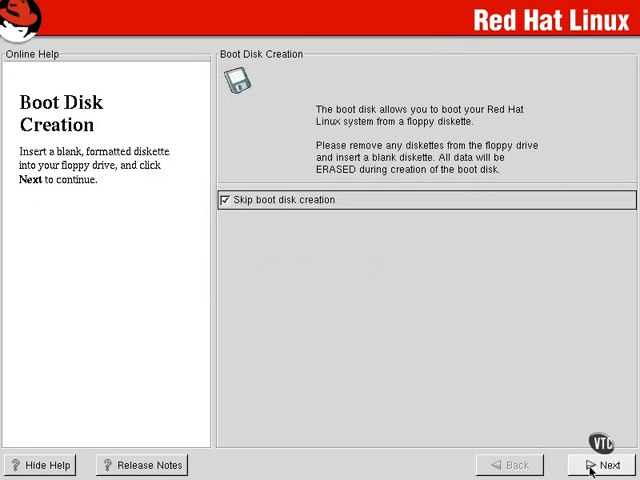
left_click(598, 464)
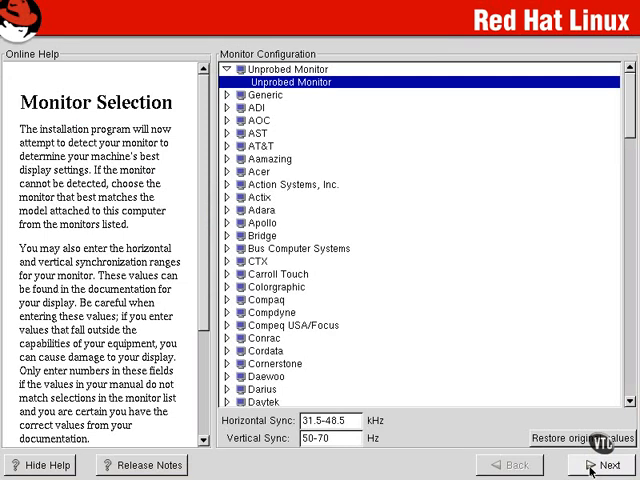
Step: Keep the detected monitor, choose a text-mode login and reach the Congratulations screen
left_click(608, 464)
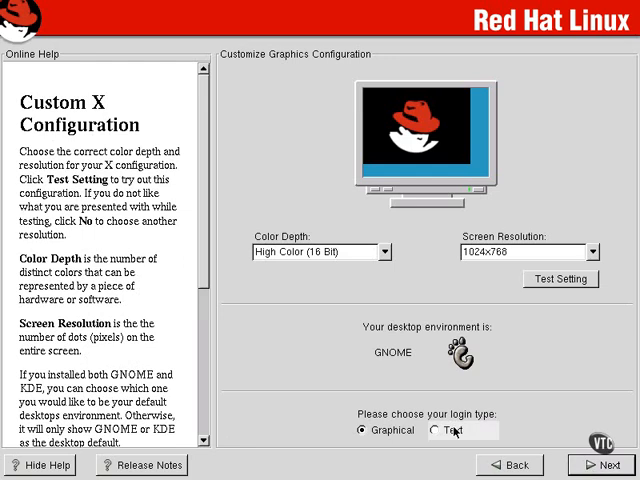
mouse_move(436, 438)
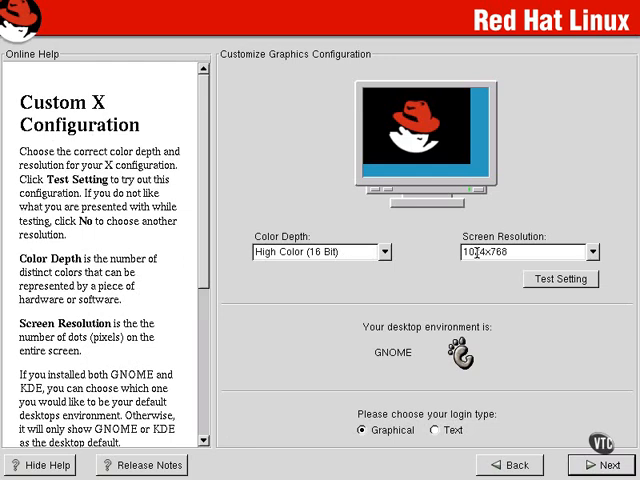
left_click(438, 430)
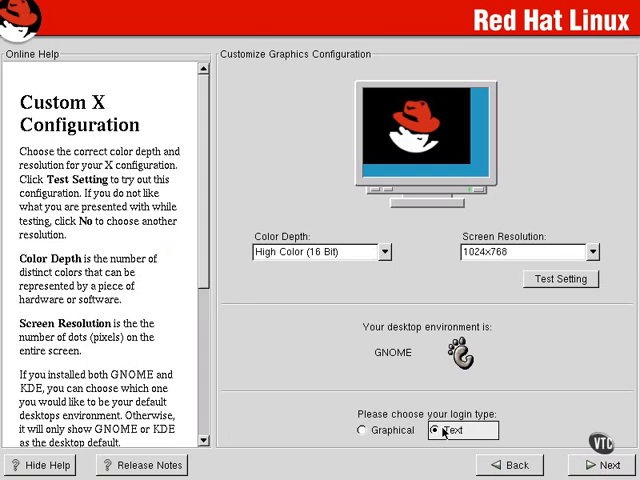
left_click(436, 430)
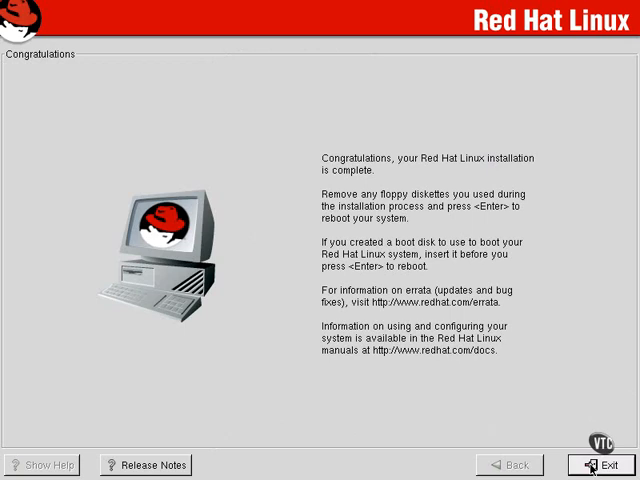
mouse_move(580, 464)
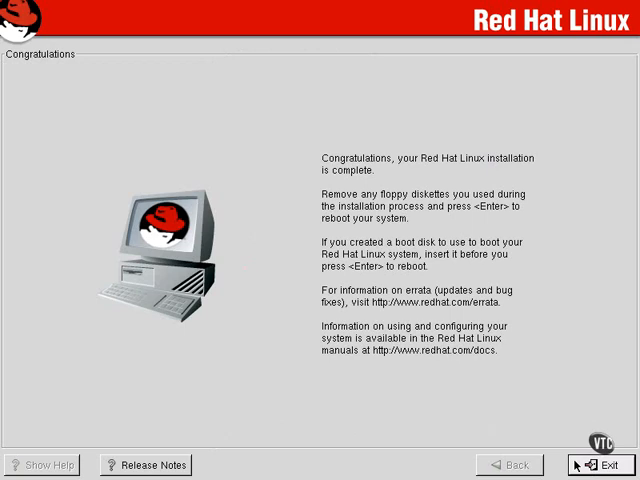
left_click(600, 464)
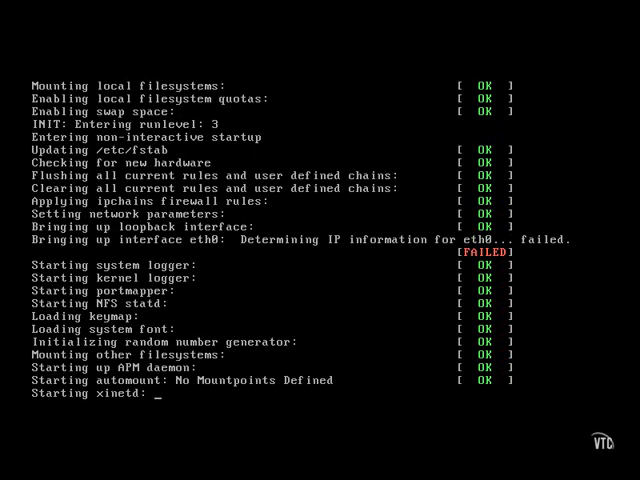
Step: Scroll through the boot messages until the localhost login prompt appears
scroll("down", 3)
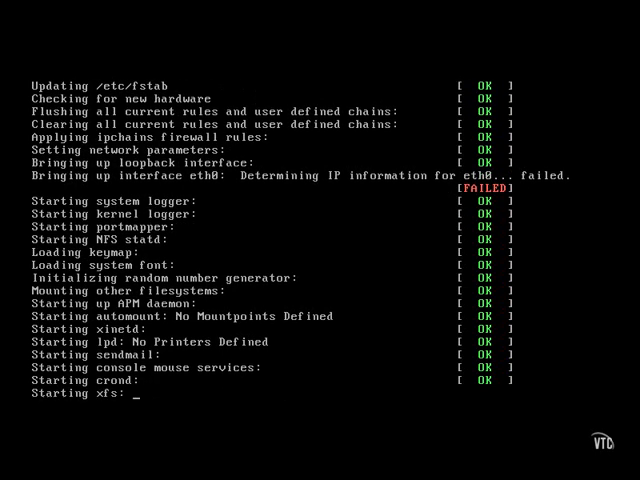
scroll("down", 3)
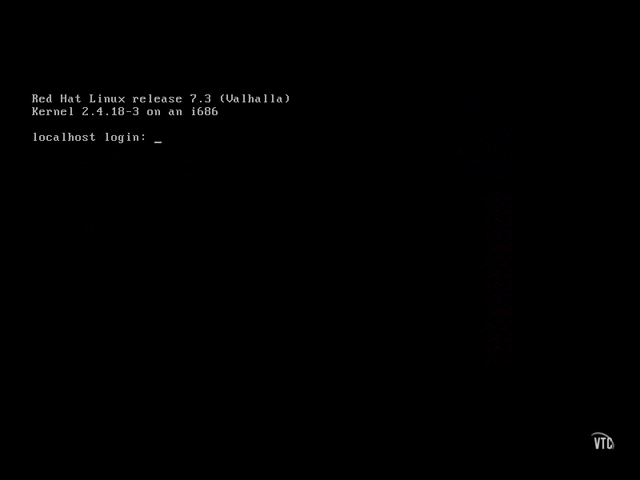
Step: Enter the root username and submit the root password at the login prompt
type("rro")
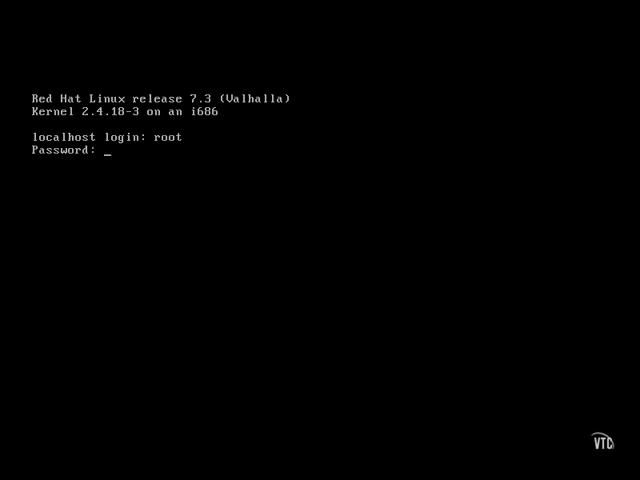
key("Return")
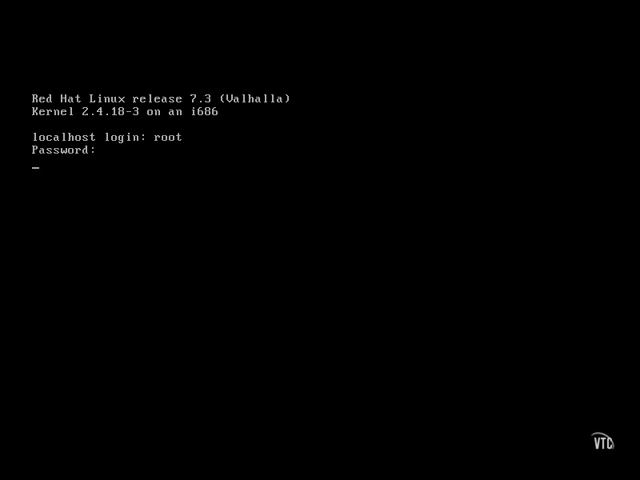